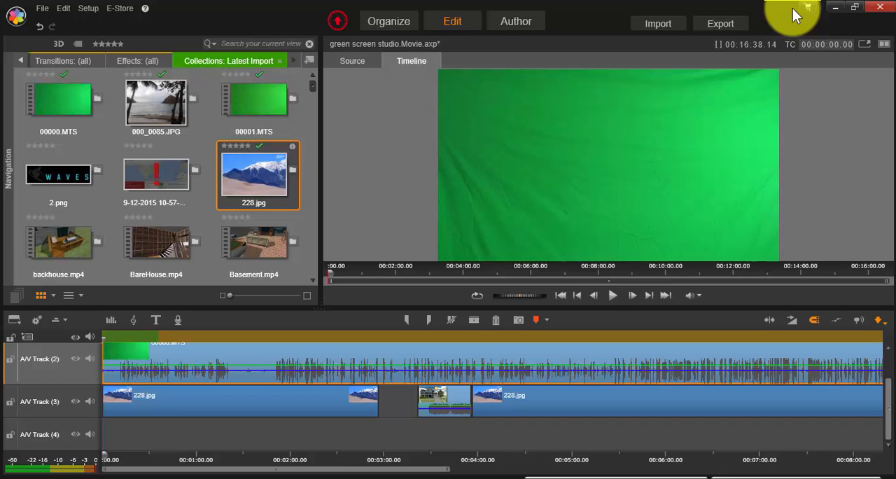
{"action": "mouse_move", "coordinate": [767, 25]}
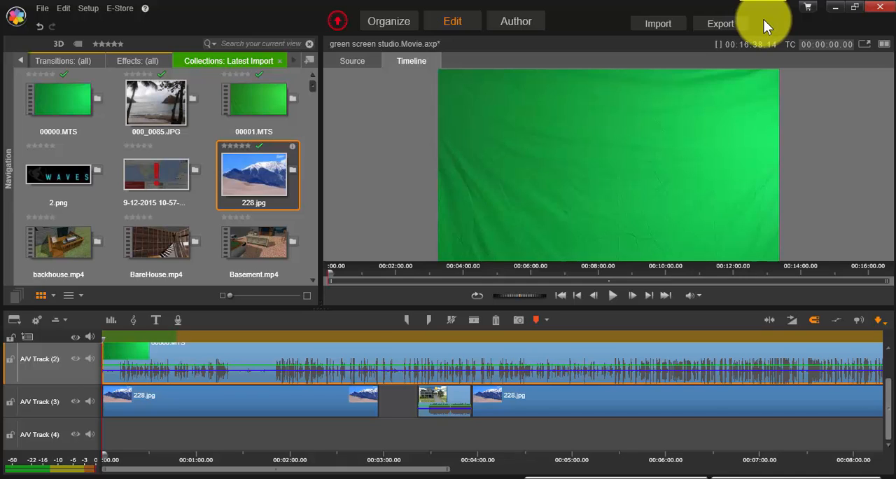
{"action": "mouse_move", "coordinate": [711, 45]}
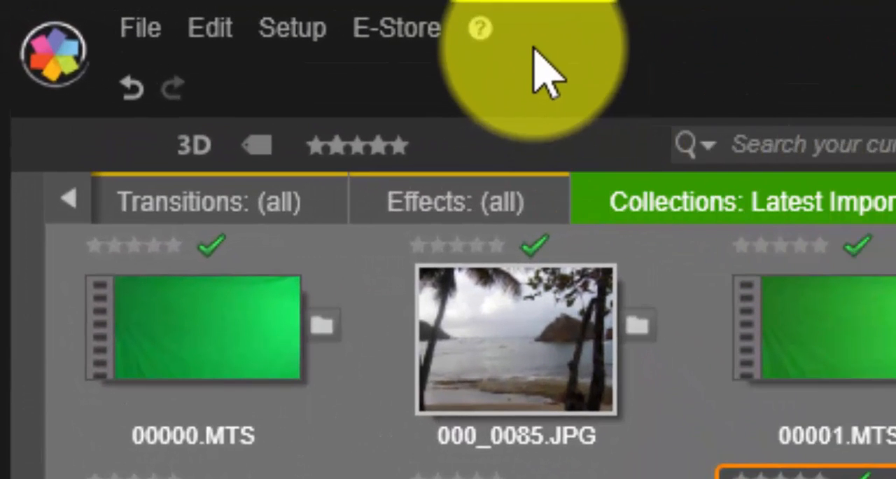
{"action": "mouse_move", "coordinate": [479, 28]}
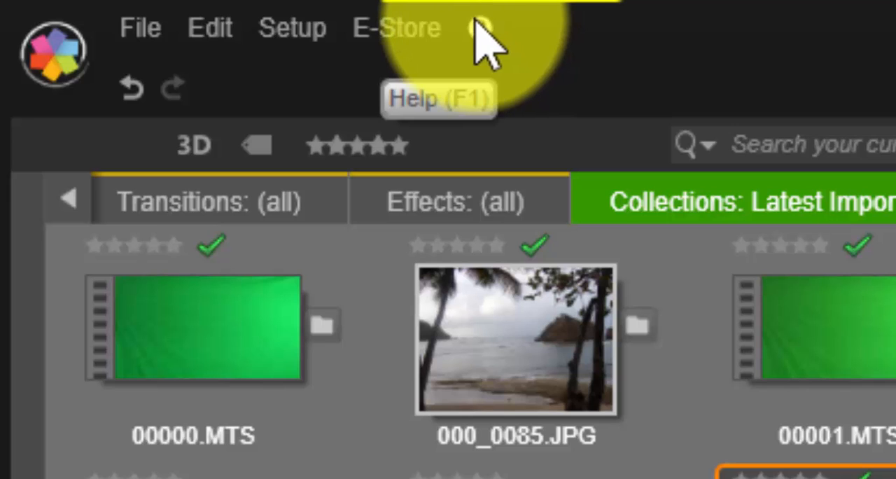
Switch off video monitoring on A/V Track (2) so the green-screen clip leaves the preview.
{"action": "left_click", "coordinate": [479, 28]}
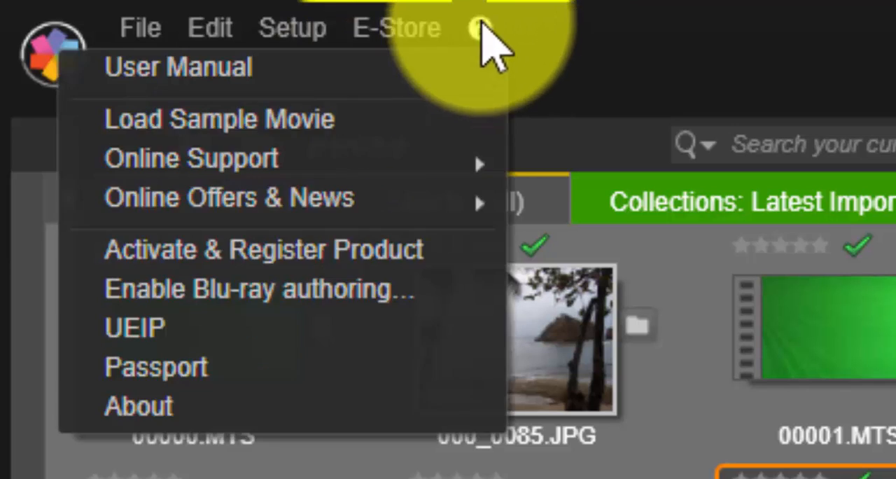
{"action": "mouse_move", "coordinate": [154, 367]}
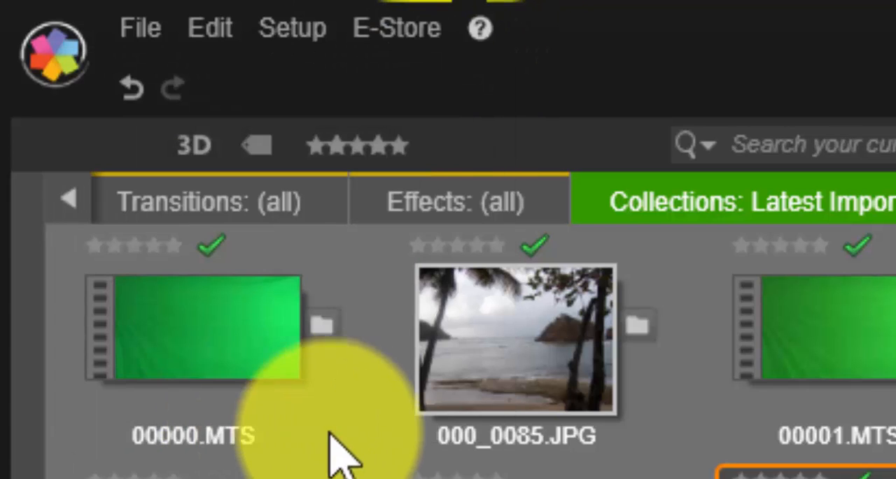
{"action": "mouse_move", "coordinate": [336, 441]}
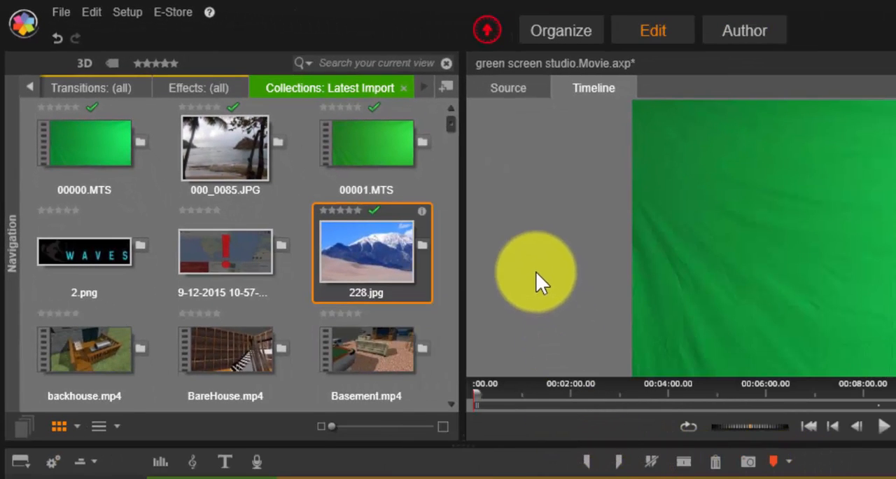
{"action": "mouse_move", "coordinate": [308, 151]}
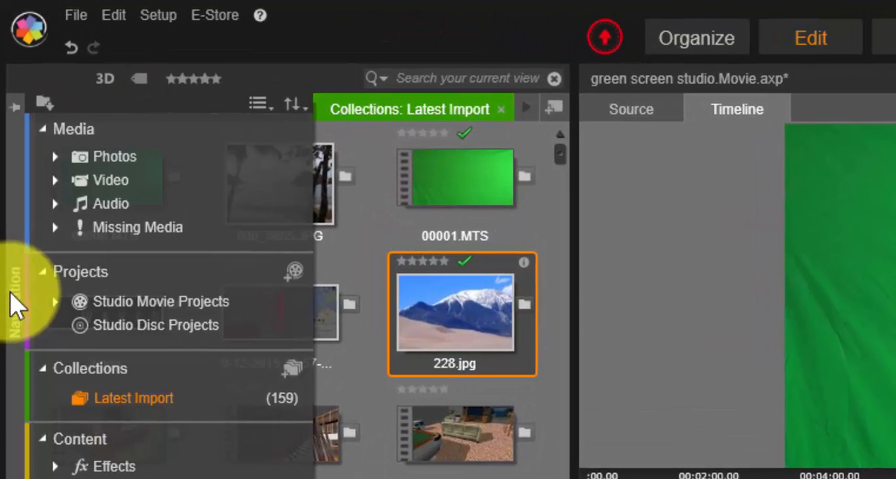
{"action": "mouse_move", "coordinate": [17, 322]}
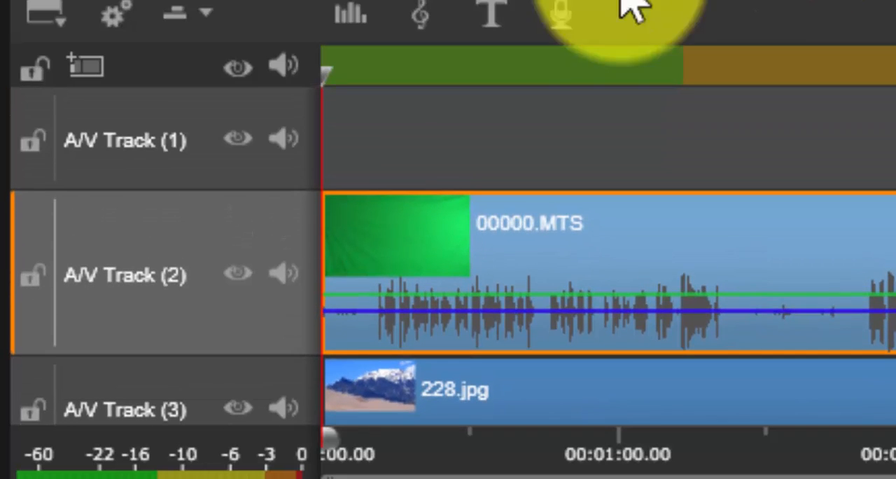
{"action": "mouse_move", "coordinate": [115, 147]}
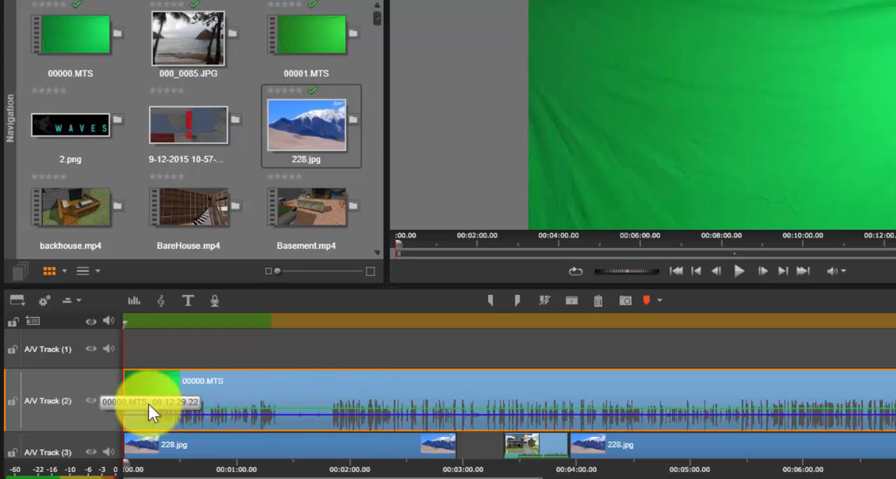
{"action": "mouse_move", "coordinate": [91, 400]}
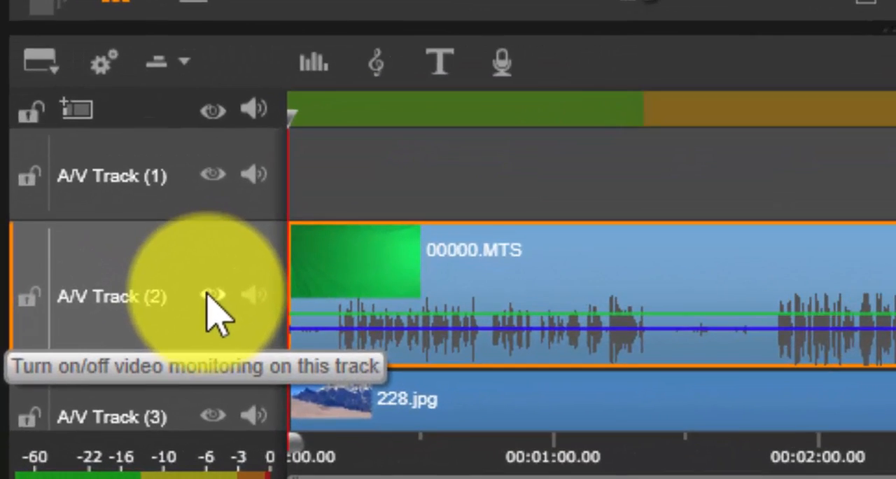
{"action": "left_click", "coordinate": [213, 294]}
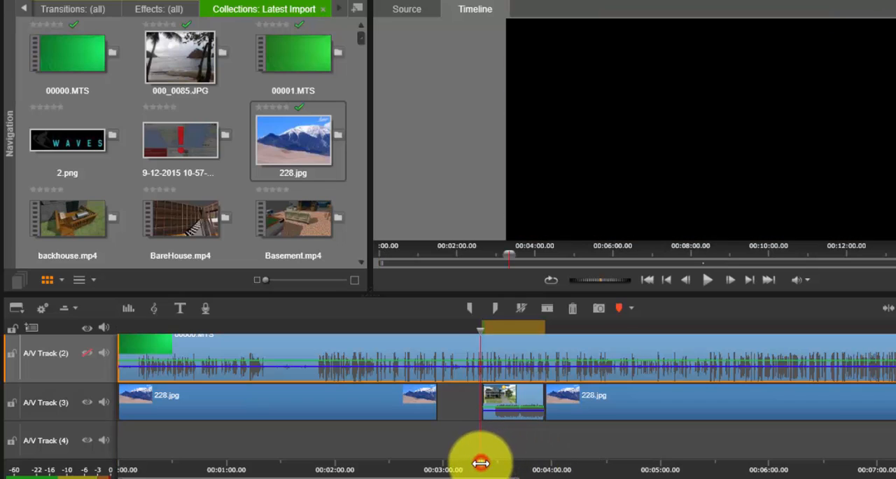
Move the playhead back to the timeline start so the presenter shows in the preview.
{"action": "left_click_drag", "start_coordinate": [482, 460], "coordinate": [509, 459]}
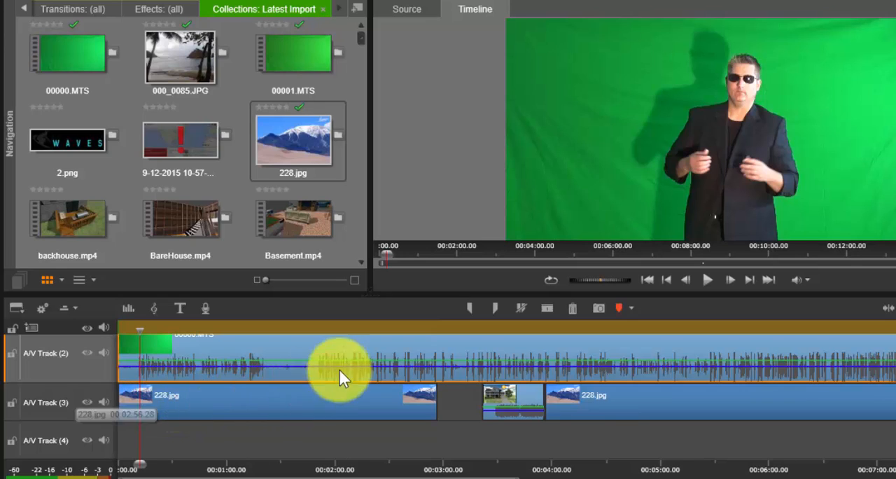
{"action": "mouse_move", "coordinate": [546, 72]}
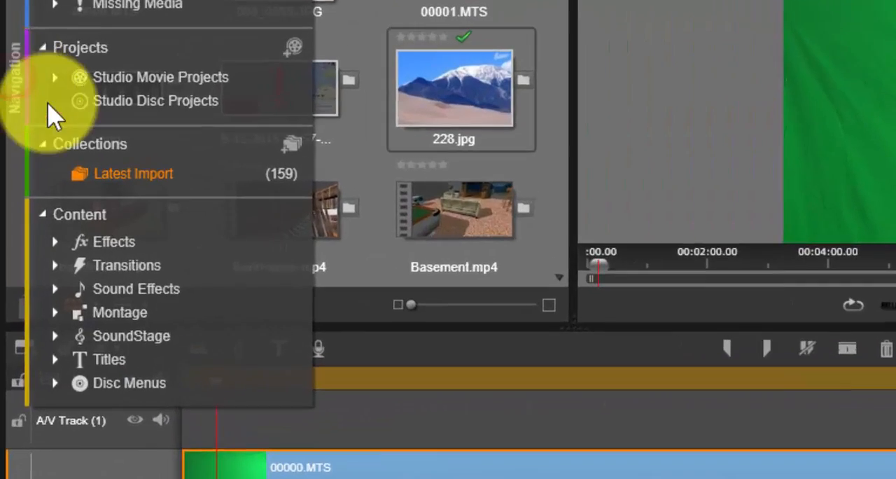
Open the 00000.MTS clip in the effects editor showing the keyer effects.
{"action": "left_click", "coordinate": [114, 241]}
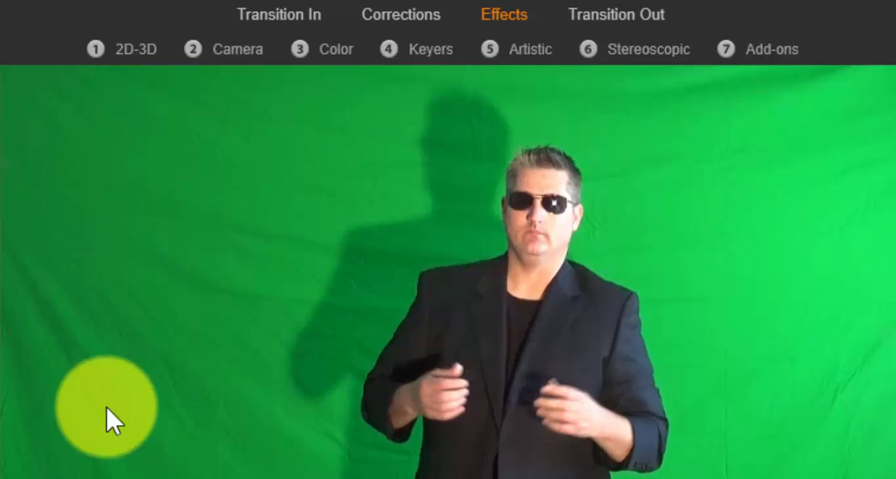
{"action": "left_click", "coordinate": [455, 49]}
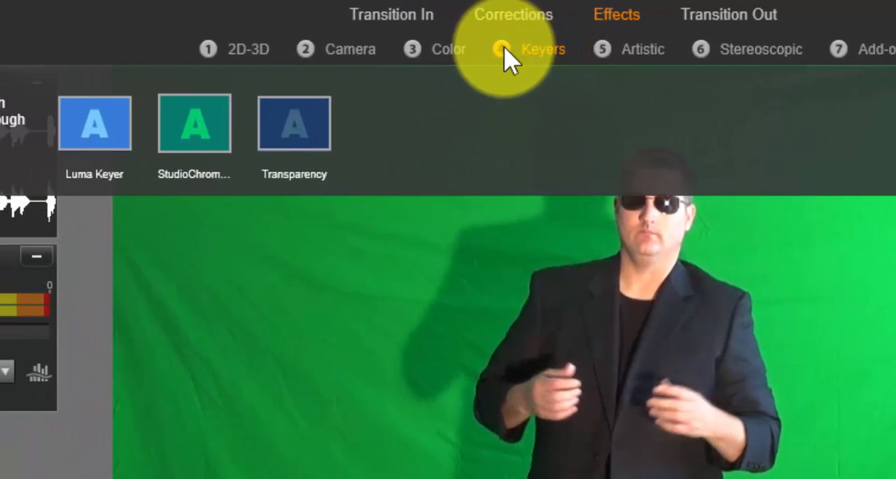
Apply StudioChromaKeyer from the Keyers category so the mountain photo replaces the green backdrop.
{"action": "left_click", "coordinate": [193, 123]}
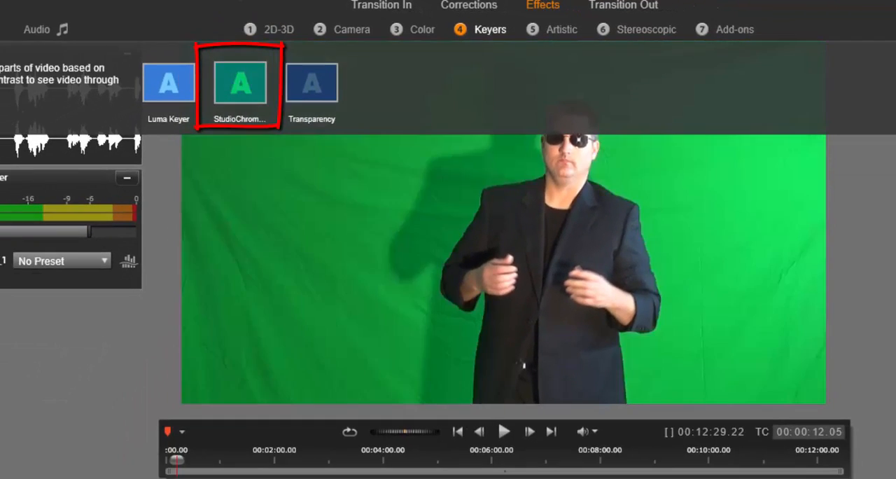
{"action": "left_click", "coordinate": [241, 82]}
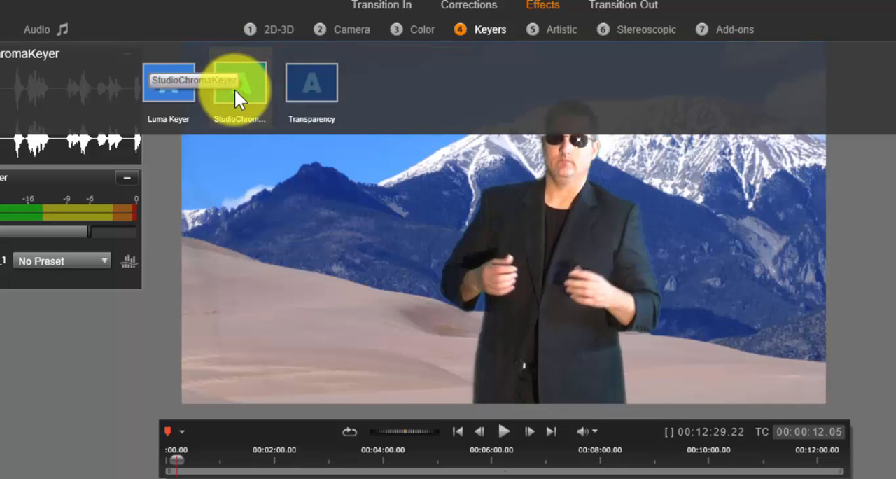
{"action": "left_click", "coordinate": [238, 82]}
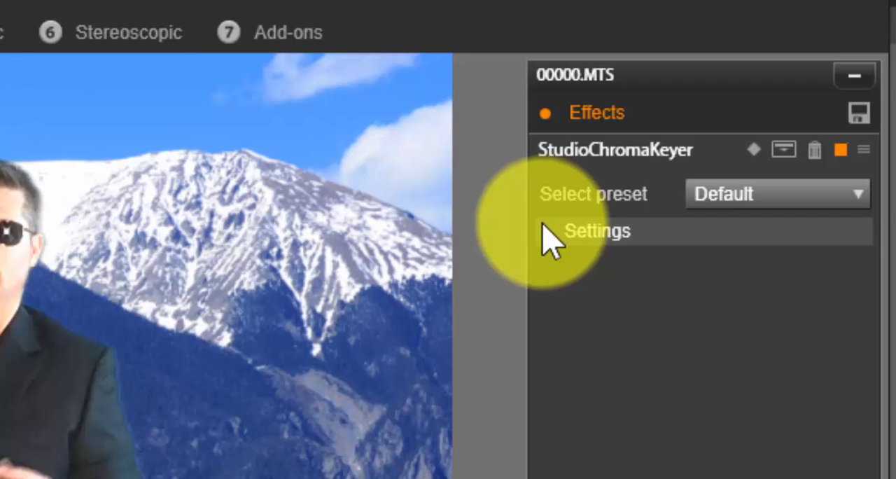
Lower the chroma key Softness to 0 and experiment with raising the presenter's Transparency.
{"action": "left_click", "coordinate": [595, 231]}
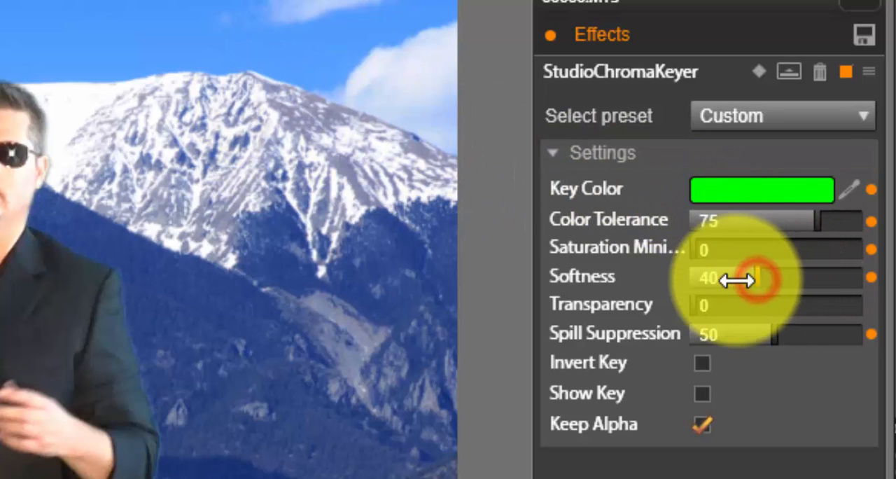
{"action": "left_click_drag", "start_coordinate": [753, 277], "coordinate": [693, 277]}
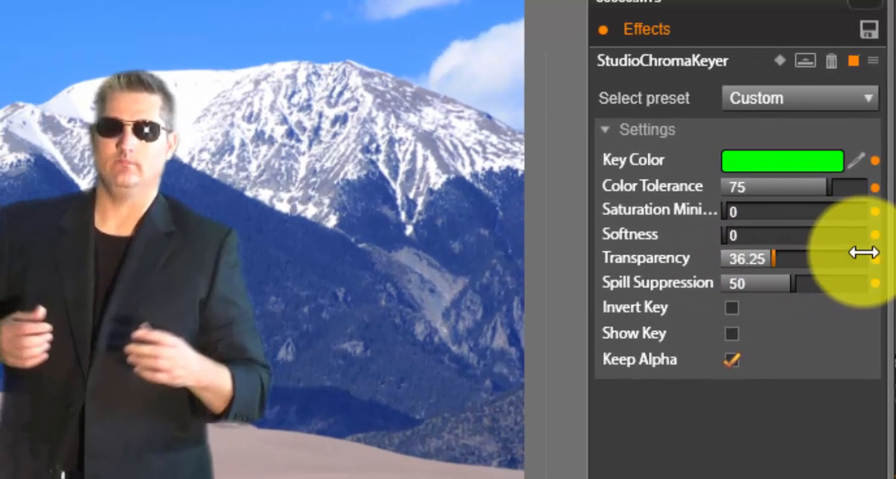
{"action": "left_click_drag", "start_coordinate": [767, 258], "coordinate": [812, 258]}
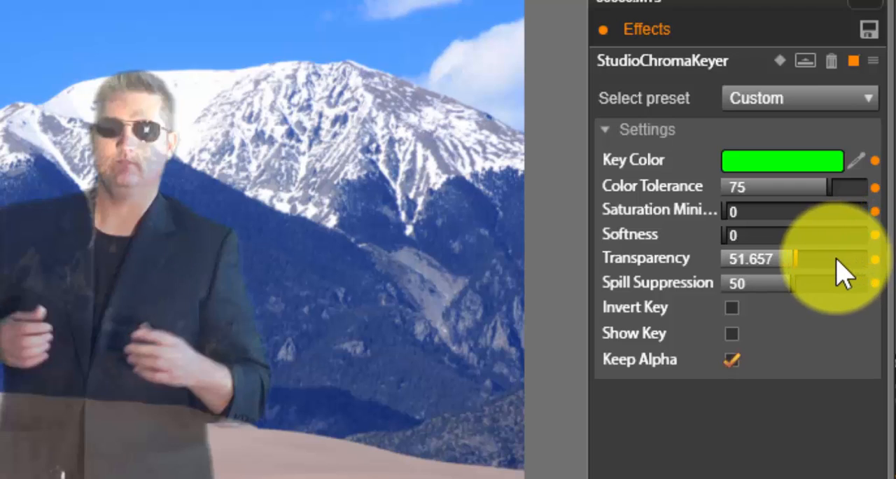
{"action": "left_click_drag", "start_coordinate": [840, 258], "coordinate": [784, 257]}
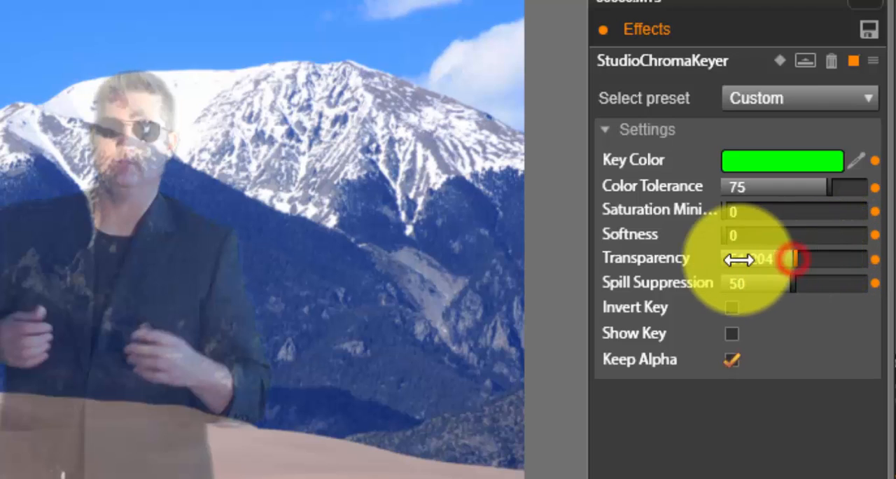
{"action": "left_click_drag", "start_coordinate": [791, 257], "coordinate": [731, 258]}
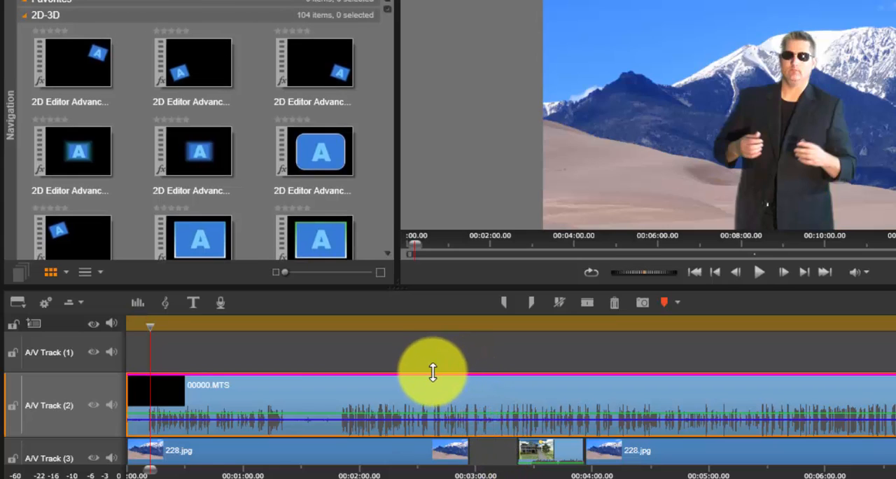
{"action": "mouse_move", "coordinate": [343, 364]}
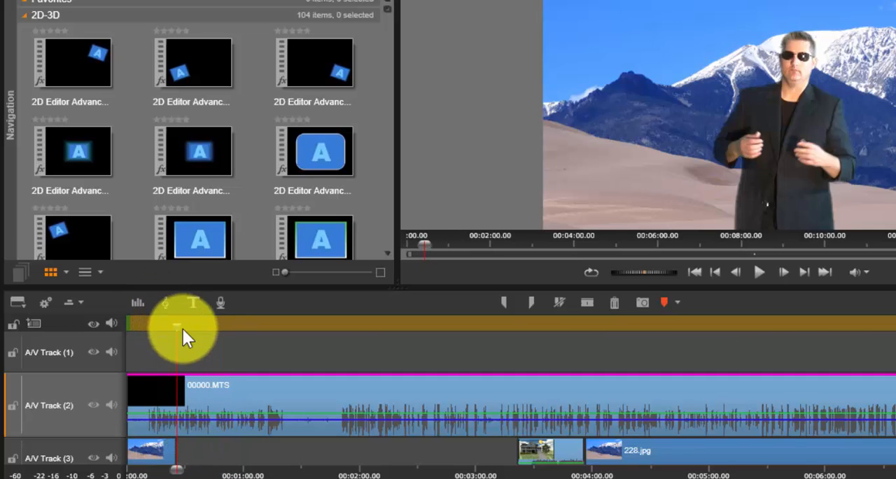
{"action": "mouse_move", "coordinate": [205, 329]}
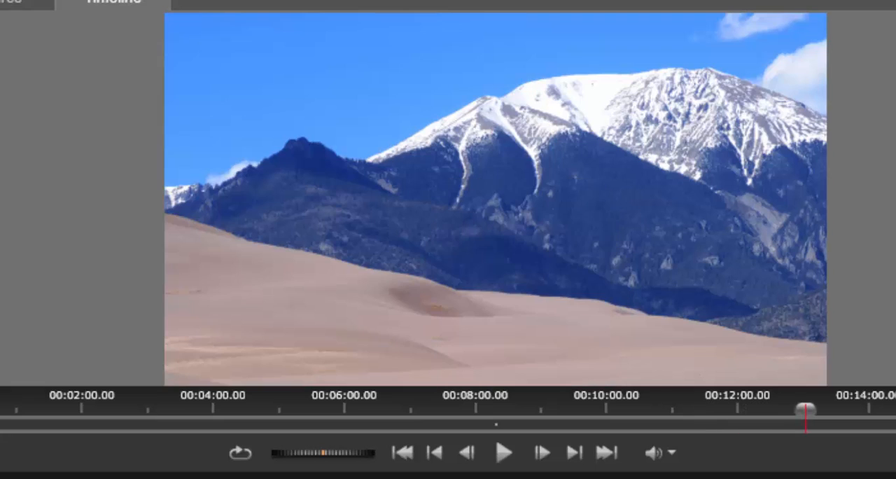
Scrub the timeline to preview the beach photo 000_0085.JPG as the new background.
{"action": "left_click_drag", "start_coordinate": [803, 408], "coordinate": [714, 409]}
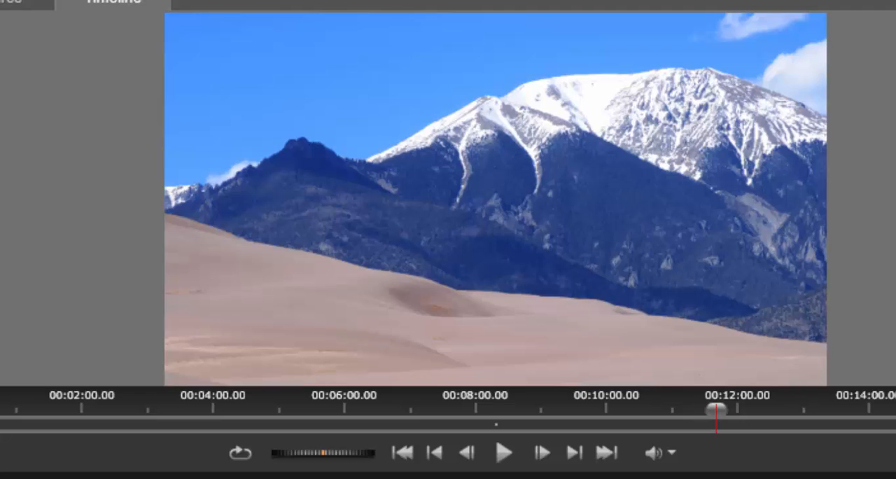
{"action": "left_click_drag", "start_coordinate": [713, 410], "coordinate": [798, 410]}
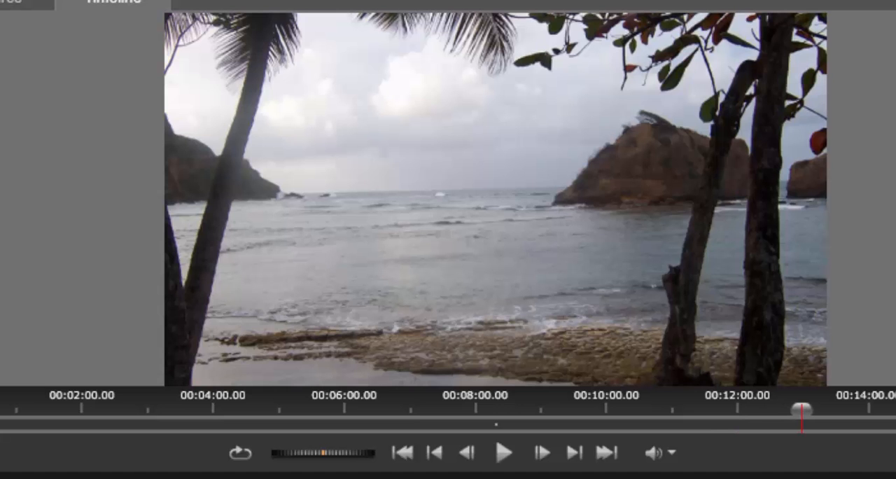